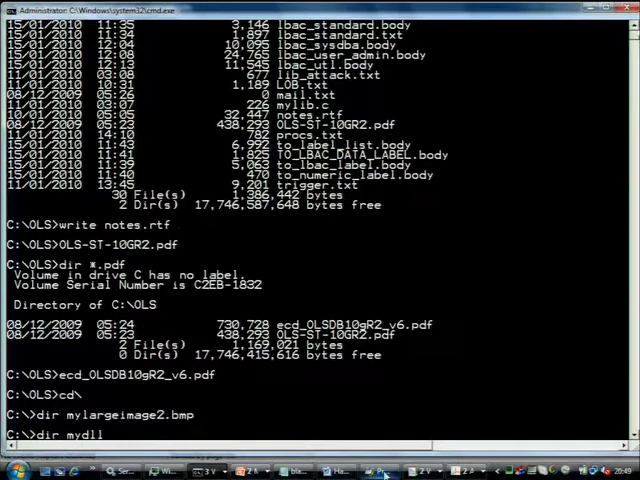
Locate mylib.dll with dir and display its C source mylib.c.
{"action": "key", "text": "Return"}
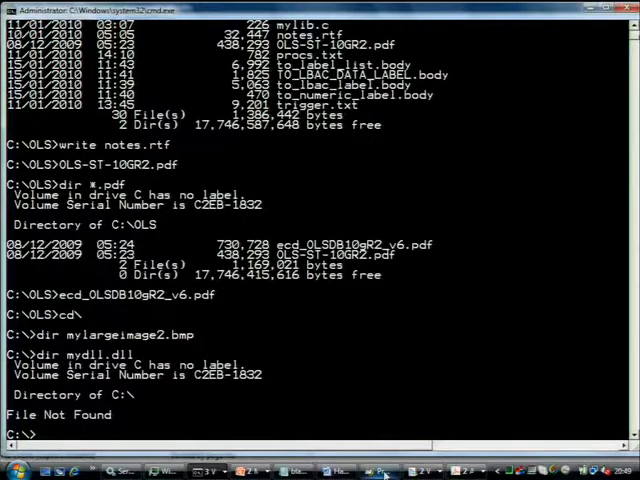
{"action": "type", "text": "dir myd"}
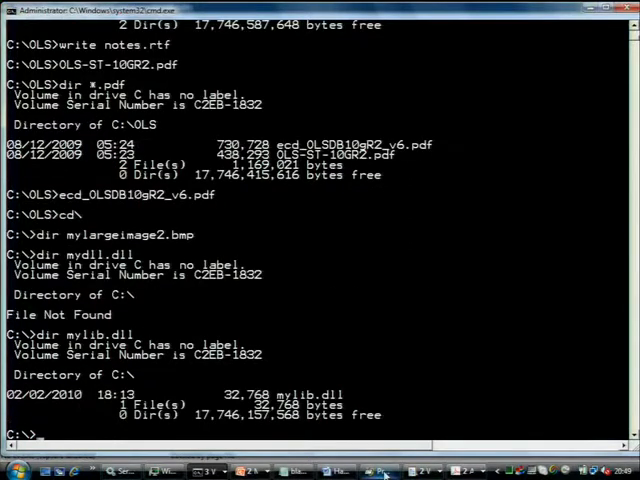
{"action": "type", "text": "type"}
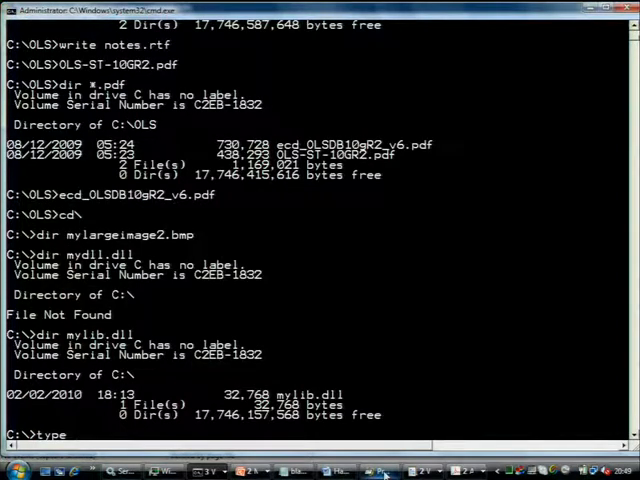
{"action": "type", "text": "mylib."}
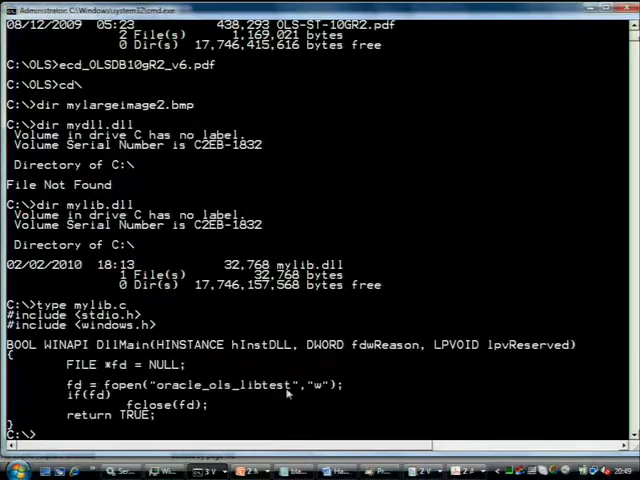
Move into app\david and search it recursively for oracle_ols_libtest.
{"action": "type", "text": "cd app"}
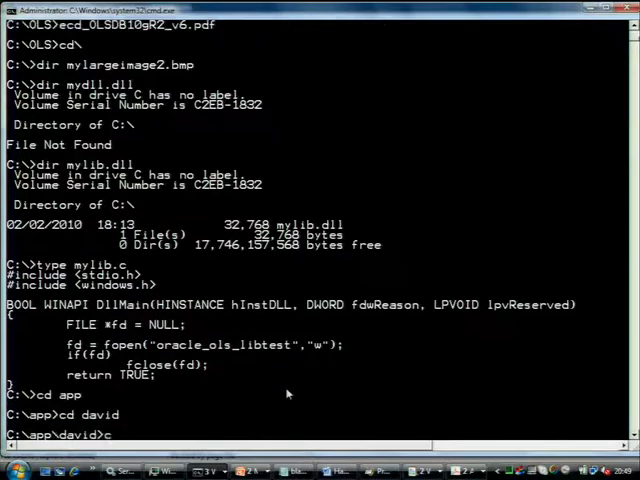
{"action": "type", "text": "dir /s oracle_ols_libtest"}
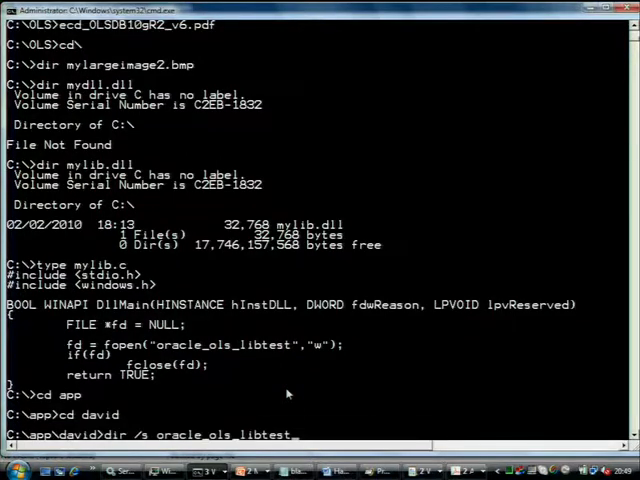
{"action": "key", "text": "Return"}
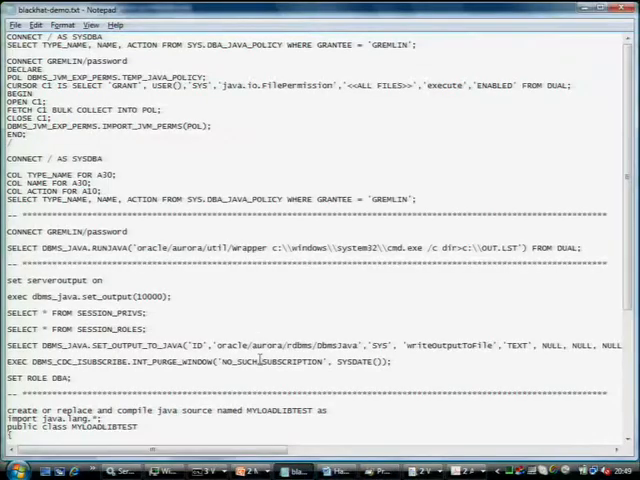
Select and copy the MYLOADLIBTEST Java source block, then the loadLibrary DECLARE block.
{"action": "scroll", "scroll_direction": "down", "scroll_amount": 3}
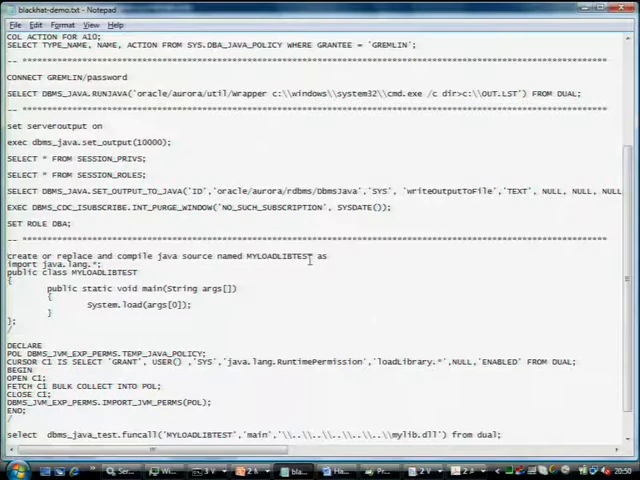
{"action": "mouse_move", "coordinate": [526, 146]}
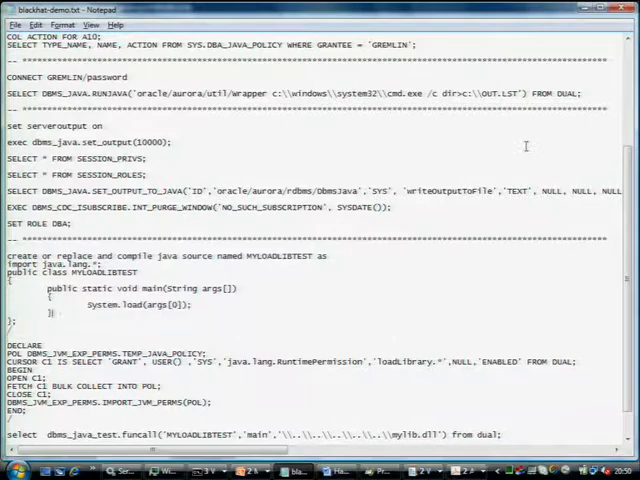
{"action": "left_click_drag", "start_coordinate": [10, 258], "coordinate": [200, 332]}
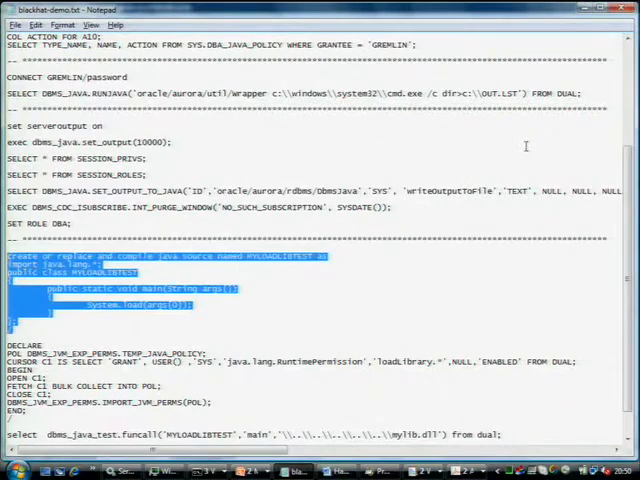
{"action": "key", "text": "alt+tab"}
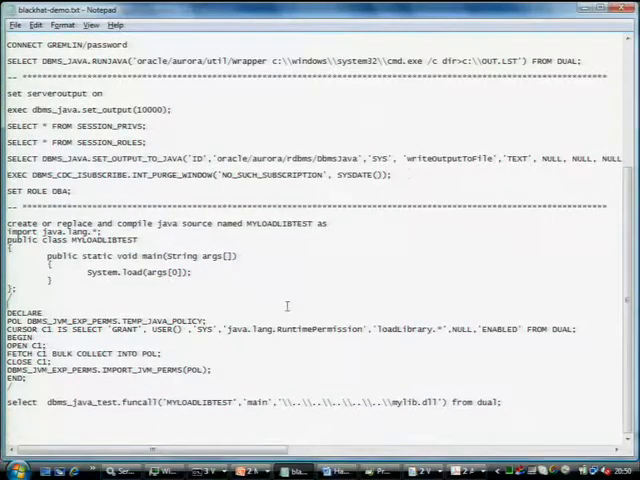
{"action": "left_click_drag", "start_coordinate": [10, 312], "coordinate": [210, 380]}
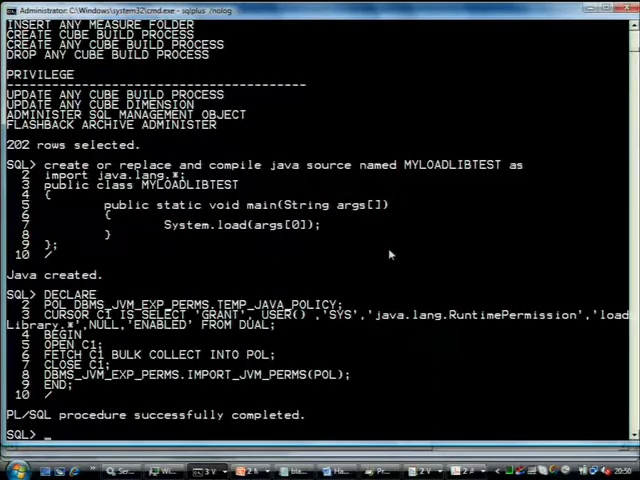
Run the Java source, permission block and dbms_java_test.funcall query in SQL*Plus.
{"action": "key", "text": "alt+tab"}
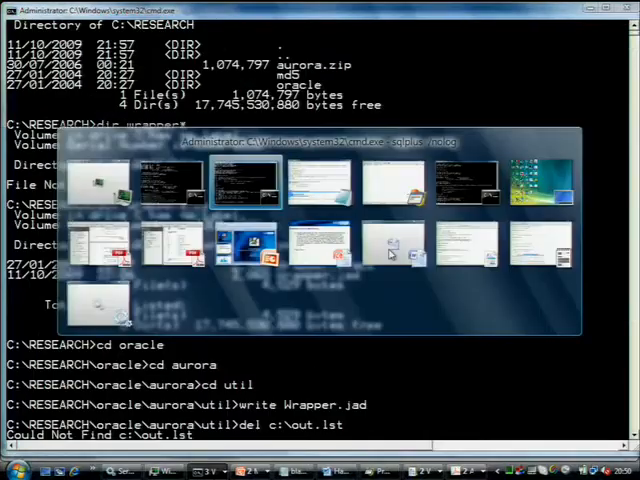
{"action": "left_click", "coordinate": [392, 240]}
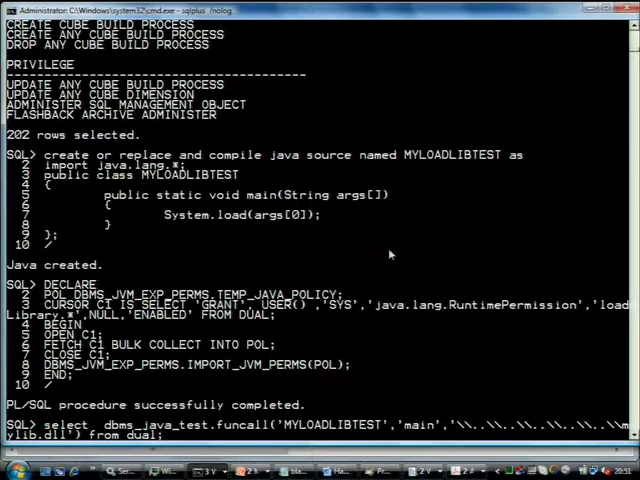
{"action": "key", "text": "alt+tab"}
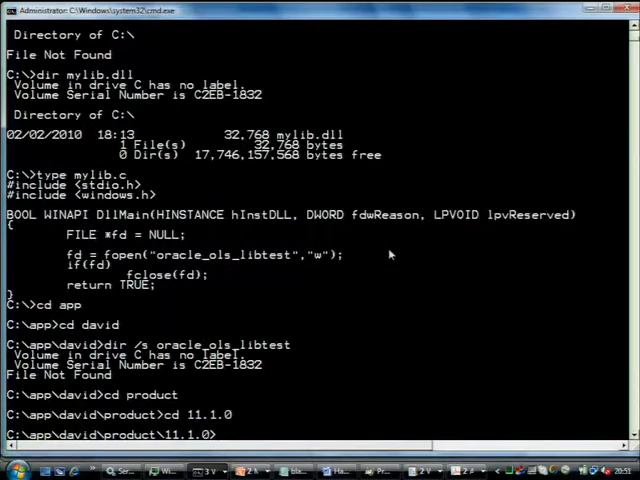
Enter the db_1 Oracle home and search it for oracle_ols_libtest.
{"action": "type", "text": "cd db_1"}
{"action": "type", "text": "cd db_2"}
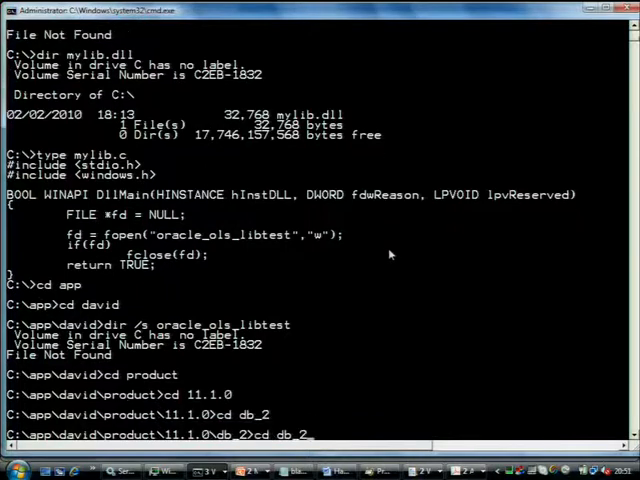
{"action": "type", "text": "dir /s oracle_ols_libtest"}
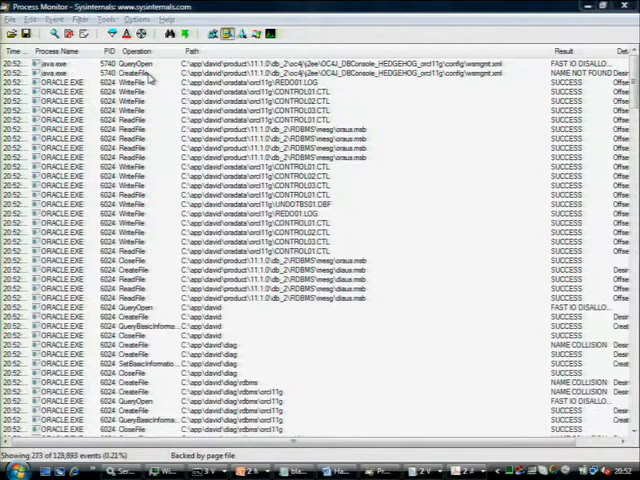
Leave Process Monitor's ORACLE.EXE event list for the Command Prompt window.
{"action": "key", "text": "alt+tab"}
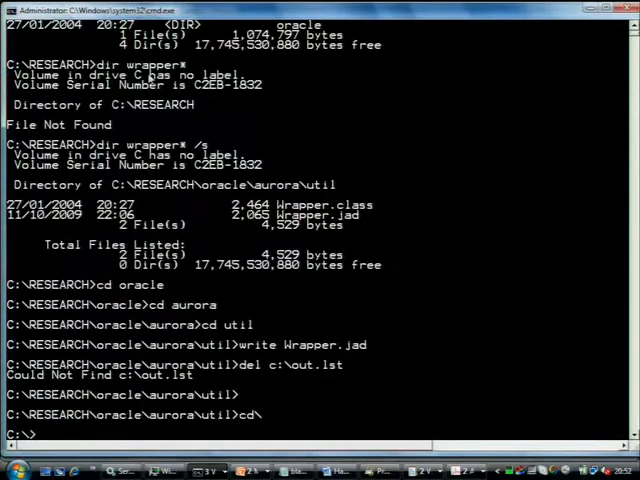
Display mylib.c from C:\ and return to the SQL*Plus session.
{"action": "type", "text": "type m"}
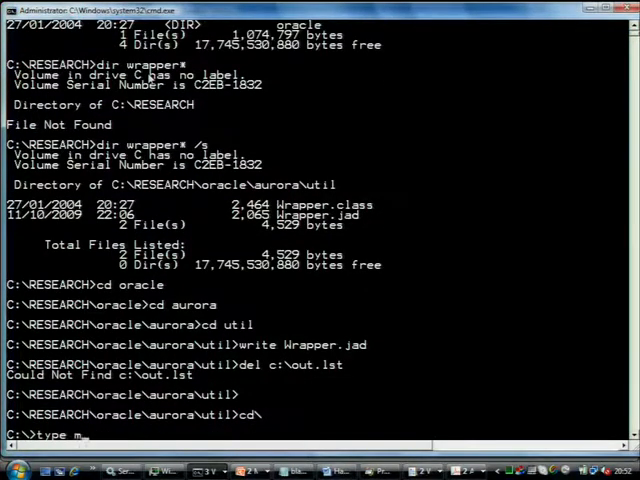
{"action": "type", "text": "ylib.c"}
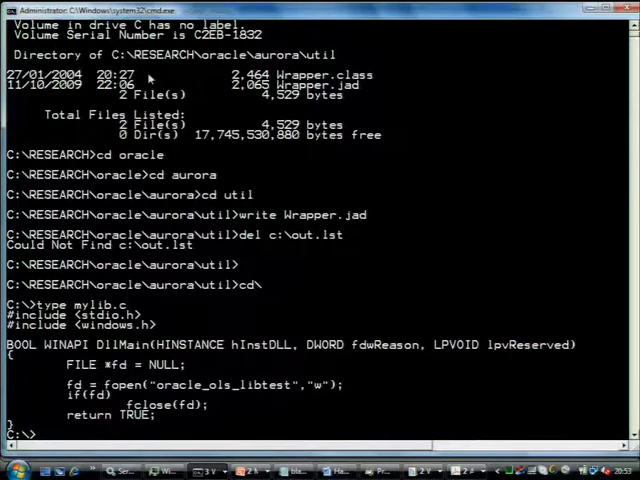
{"action": "key", "text": "alt+tab"}
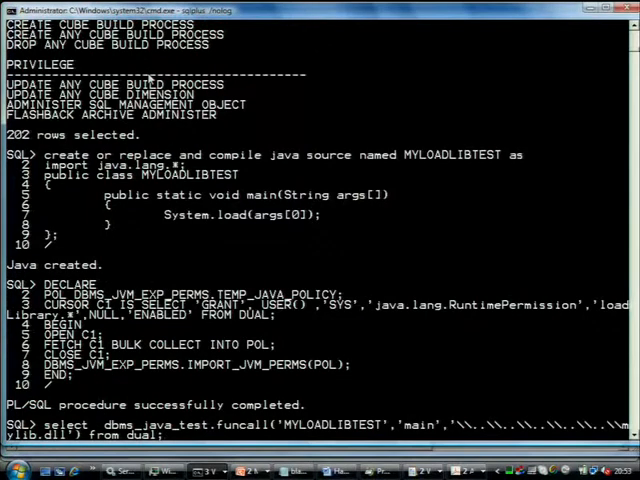
{"action": "key", "text": "alt+tab"}
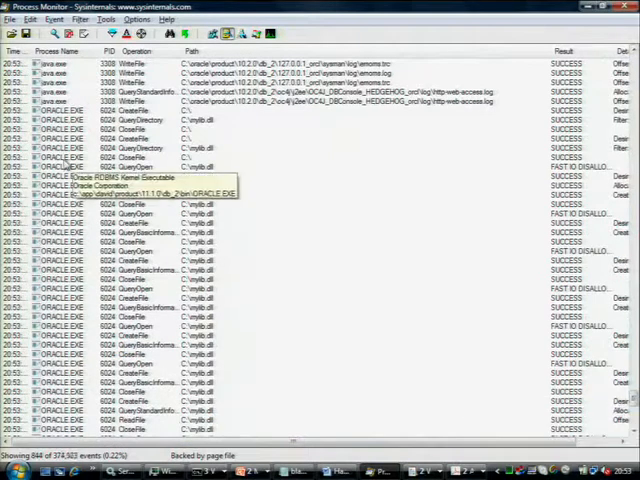
Inspect the ORACLE.EXE event on C:\mylib.dll in Process Monitor.
{"action": "left_click", "coordinate": [120, 192]}
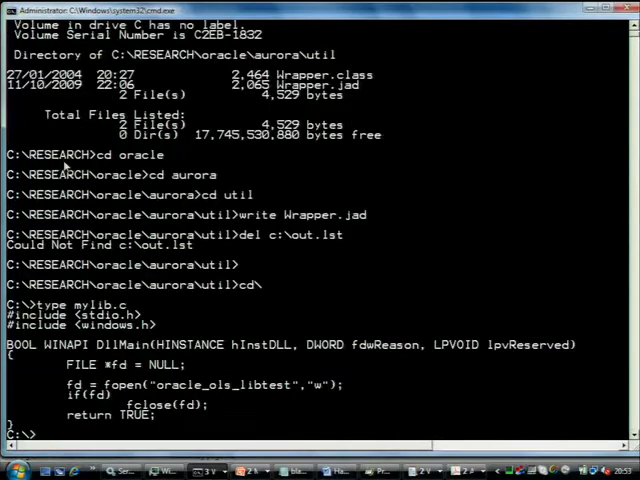
{"action": "key", "text": "alt+tab"}
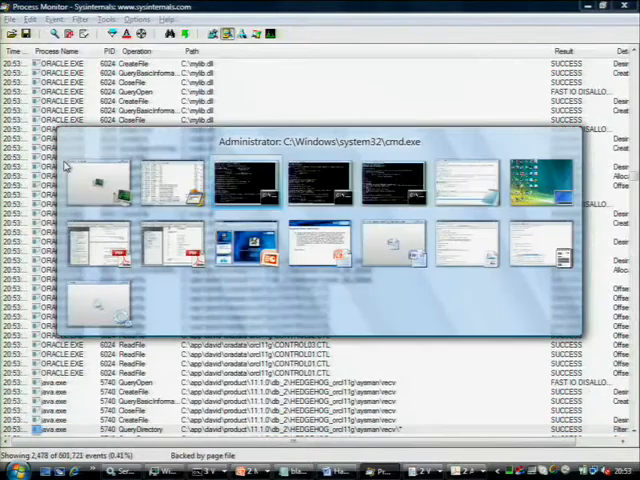